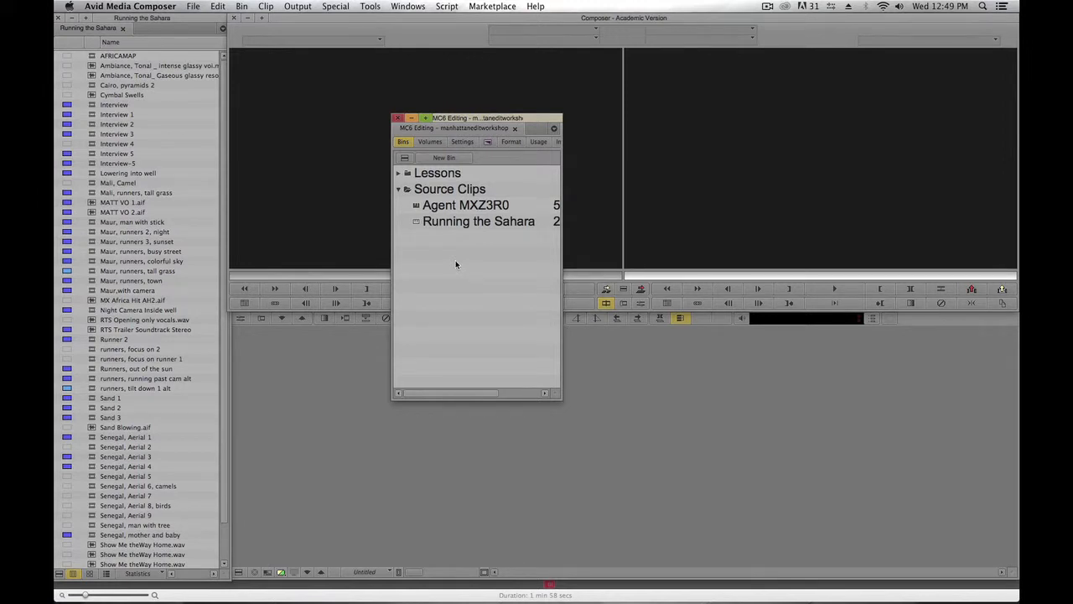
# - Toggle the Source Clips folder closed, open and closed again, then select the Lessons folder
pyautogui.click(399, 189)
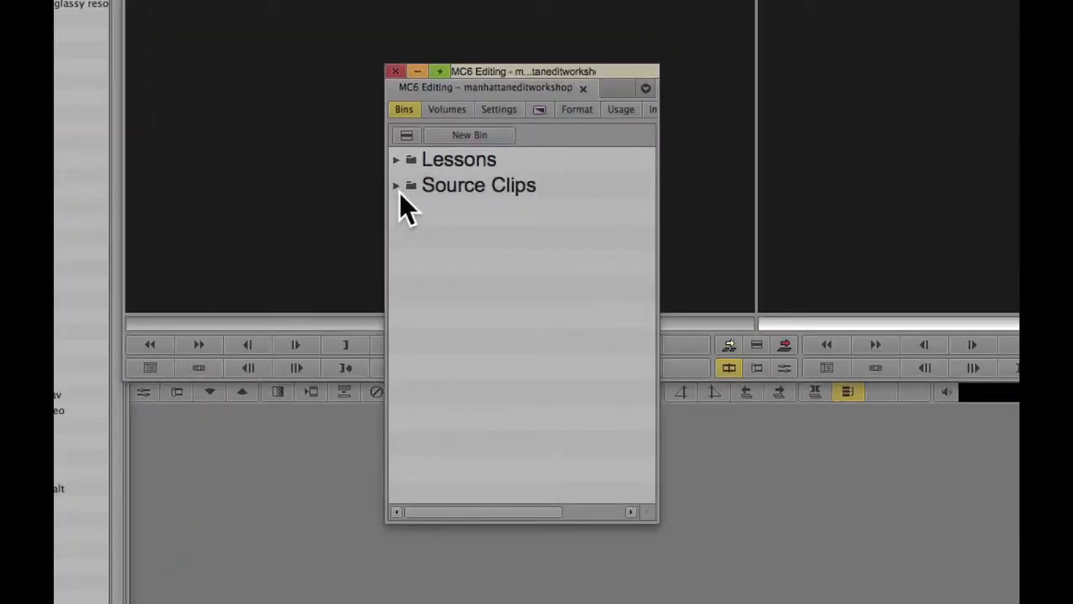
pyautogui.moveTo(419, 201)
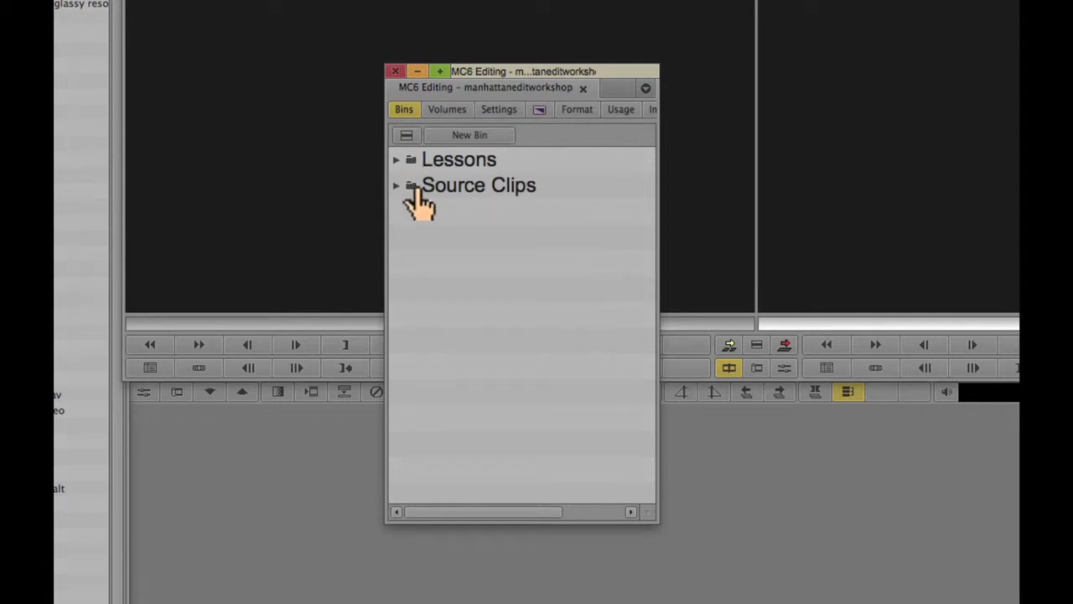
pyautogui.moveTo(401, 198)
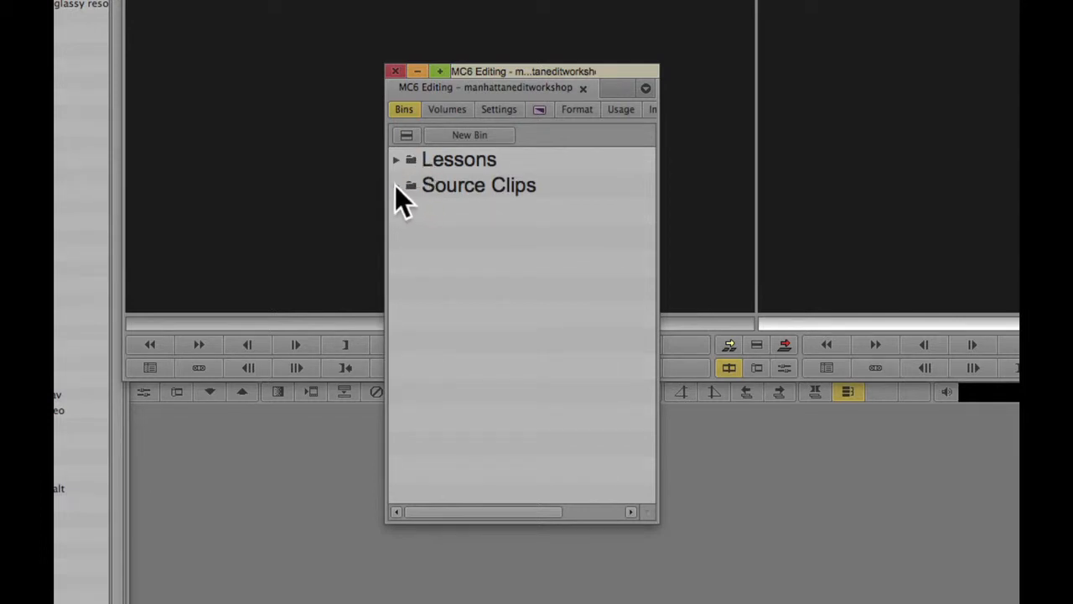
pyautogui.click(397, 185)
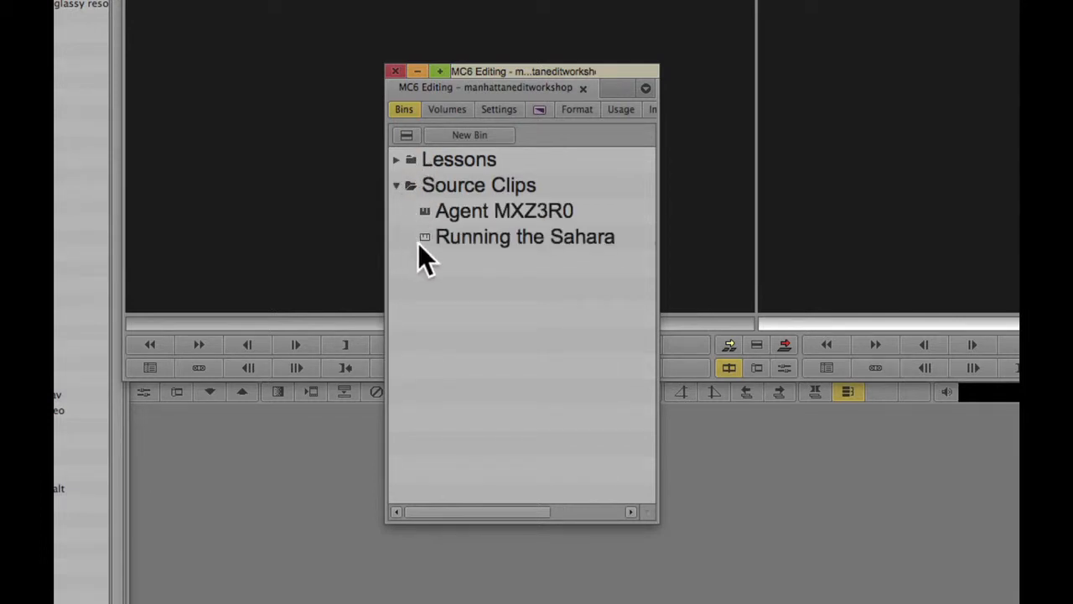
pyautogui.moveTo(428, 256)
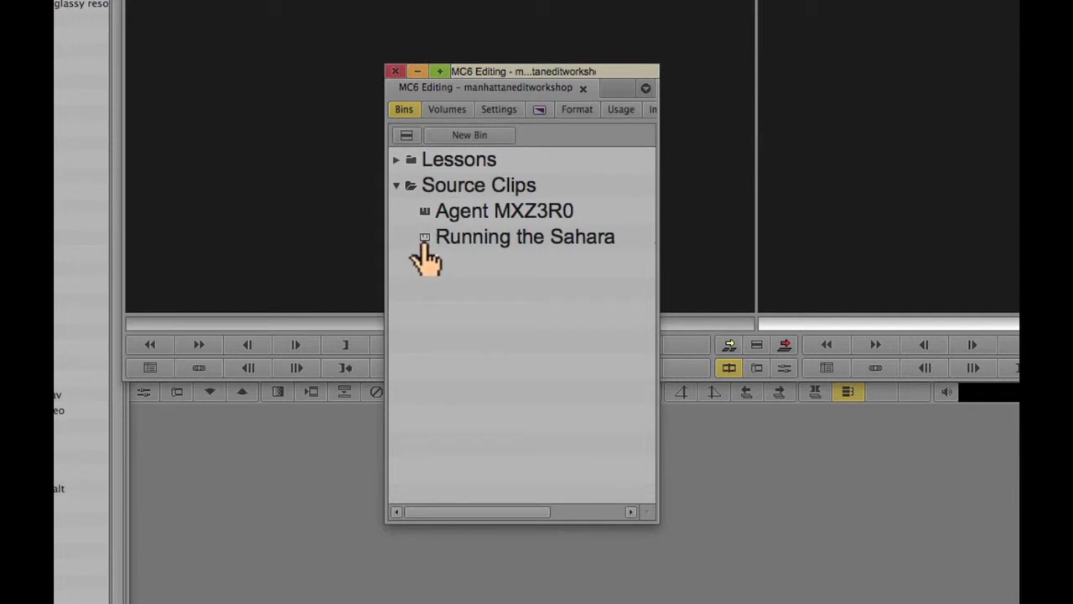
pyautogui.moveTo(415, 252)
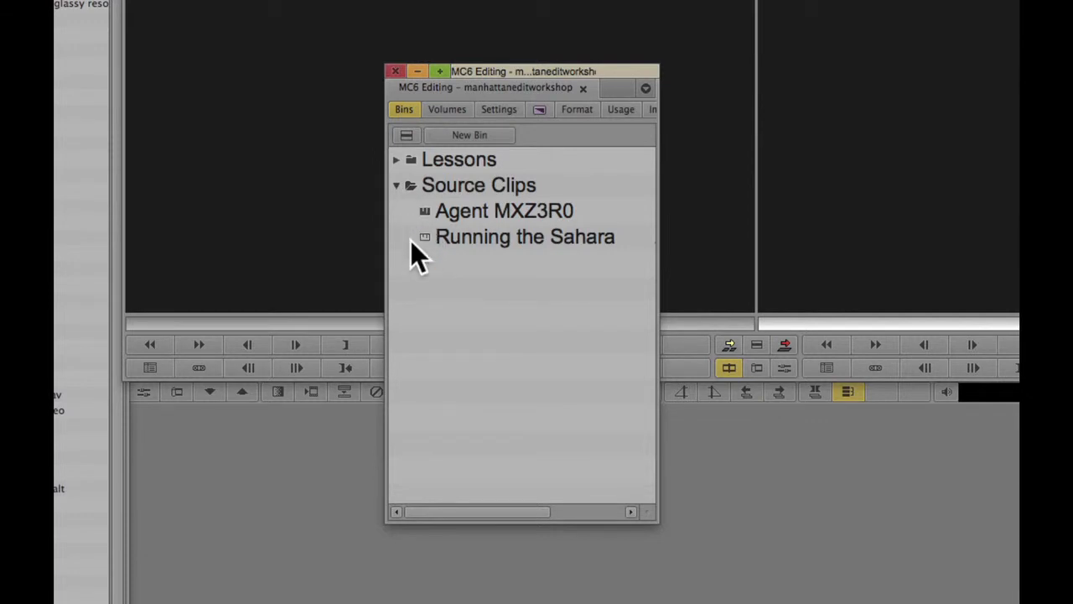
pyautogui.moveTo(411, 209)
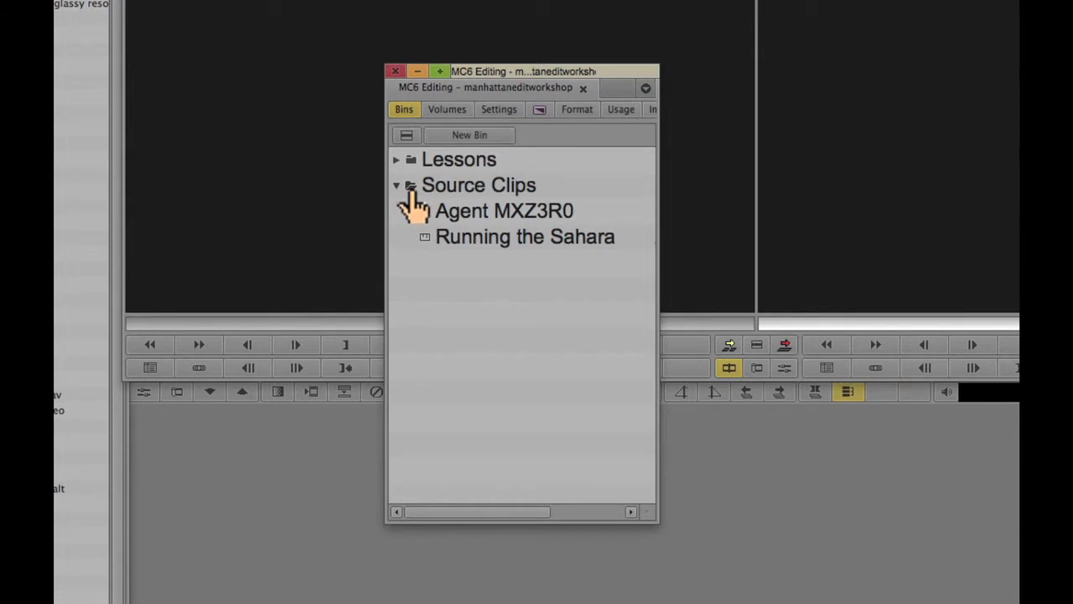
pyautogui.click(396, 186)
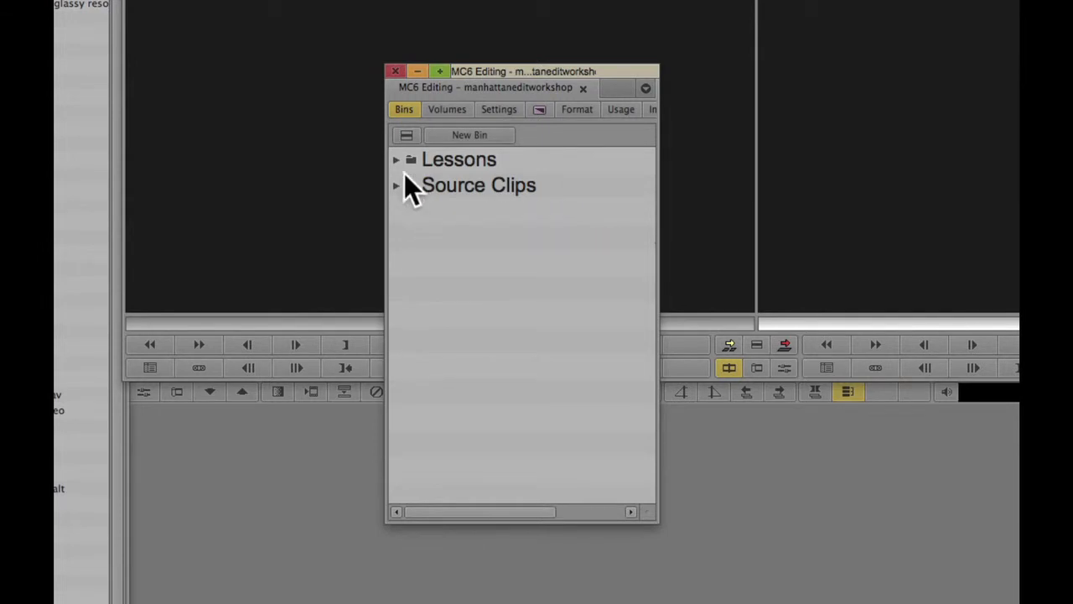
pyautogui.click(459, 159)
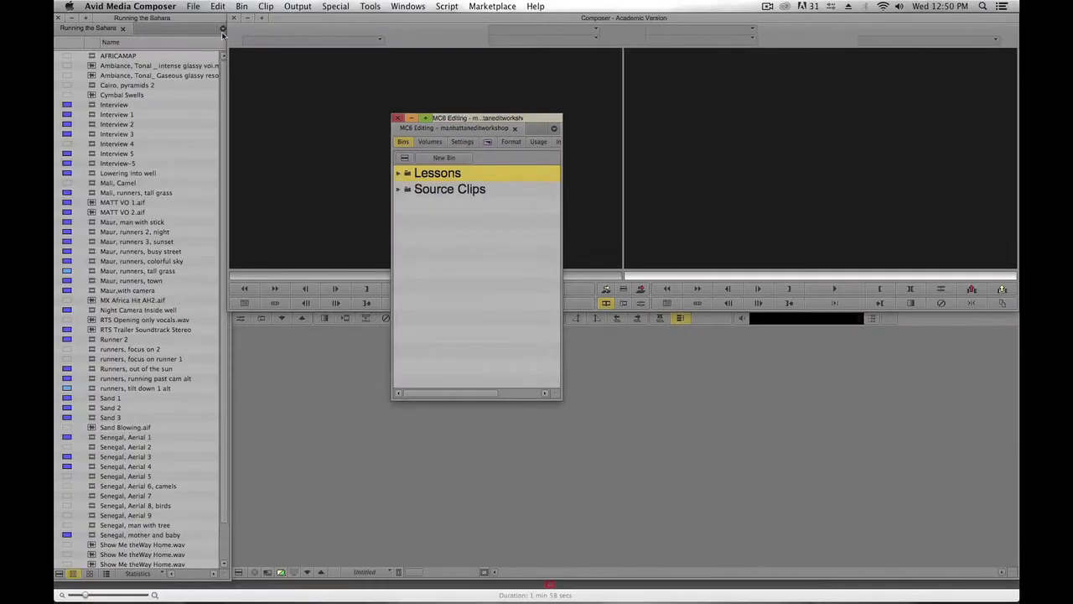
# - Browse the File menu commands and dismiss it without choosing one
pyautogui.click(193, 7)
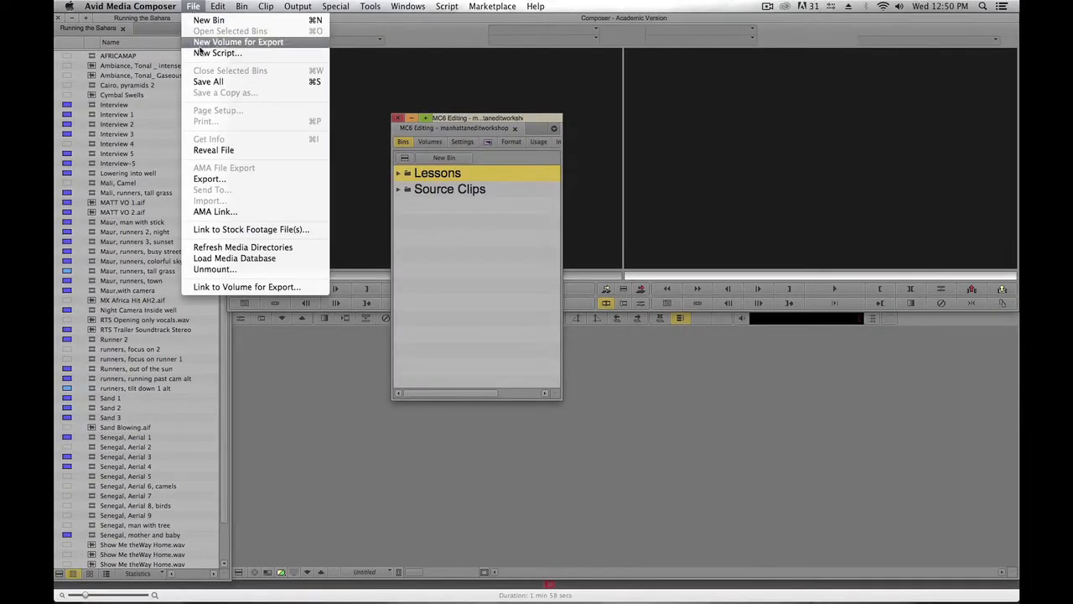
pyautogui.moveTo(208, 201)
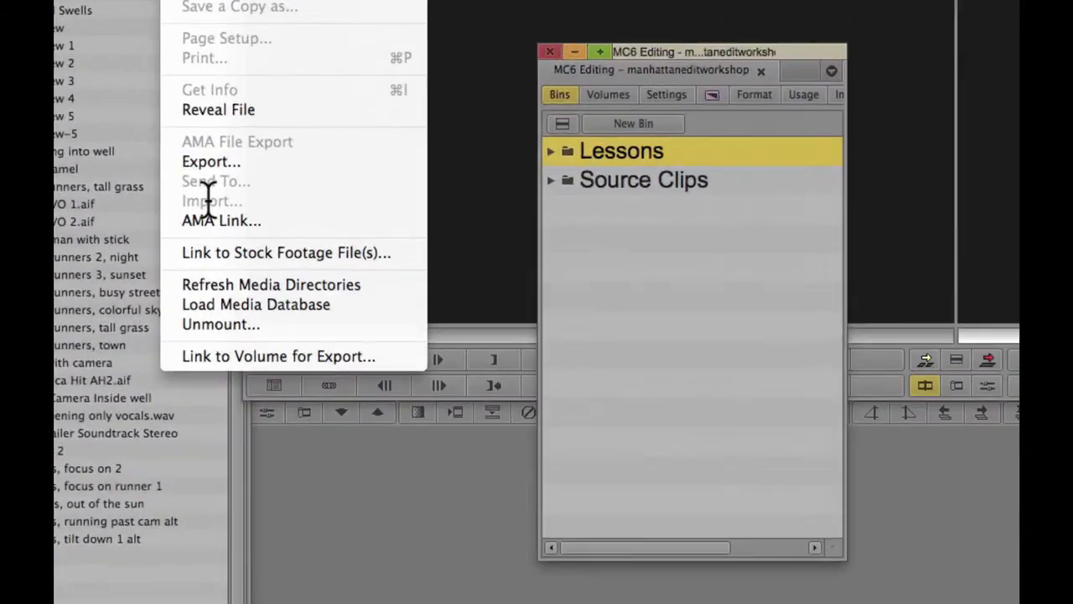
pyautogui.moveTo(625, 134)
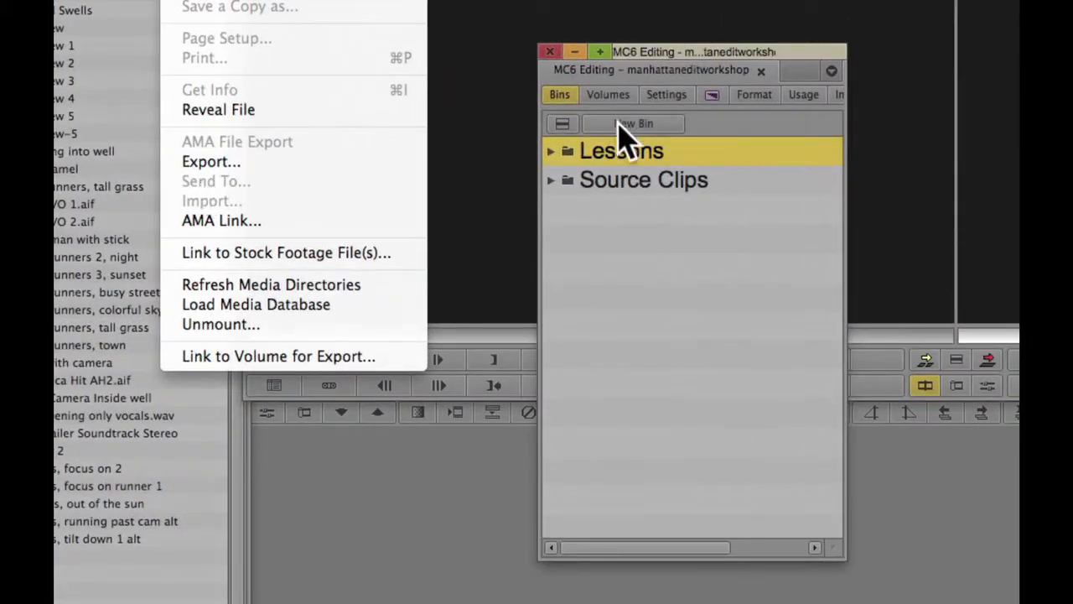
pyautogui.click(550, 179)
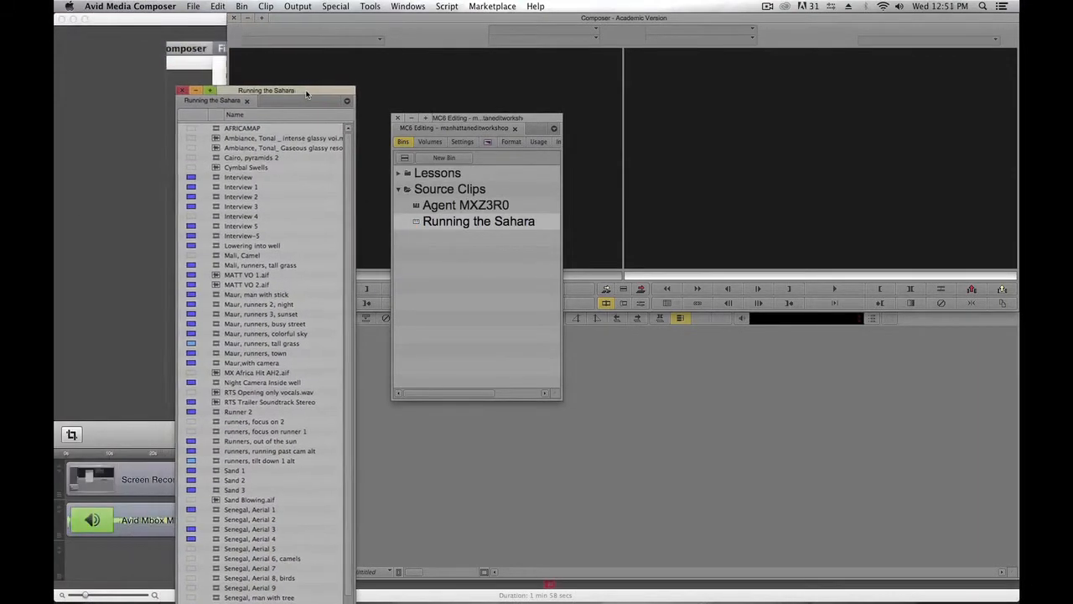
pyautogui.click(193, 6)
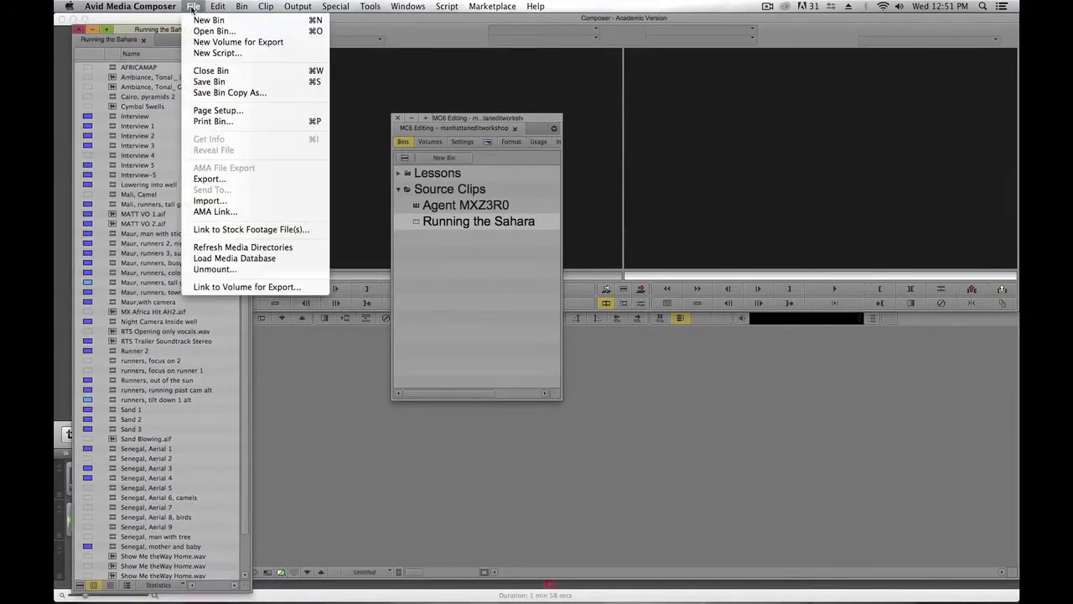
pyautogui.moveTo(210, 201)
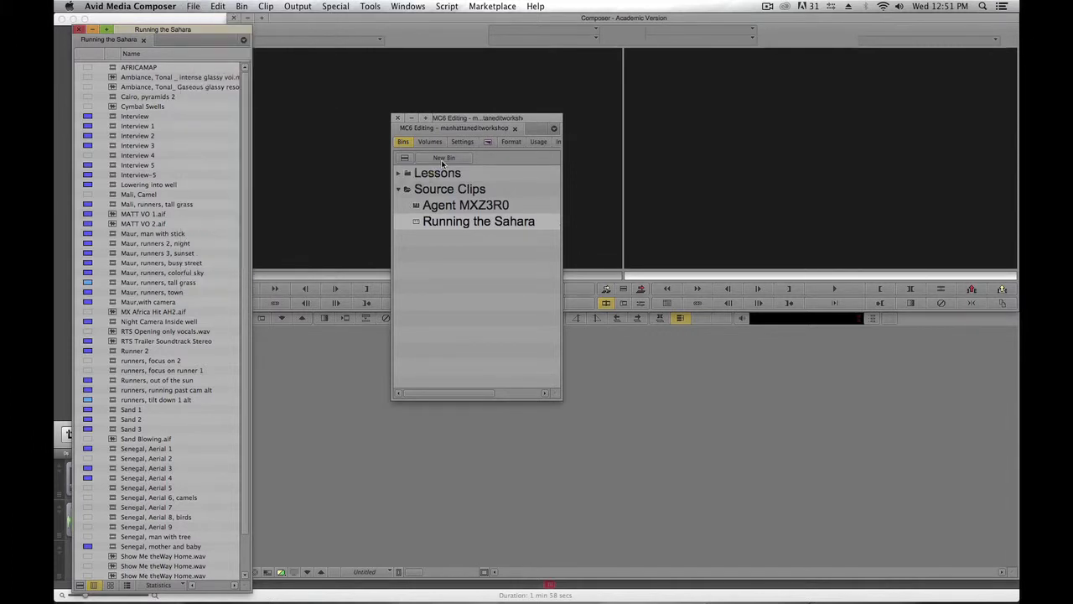
pyautogui.click(444, 158)
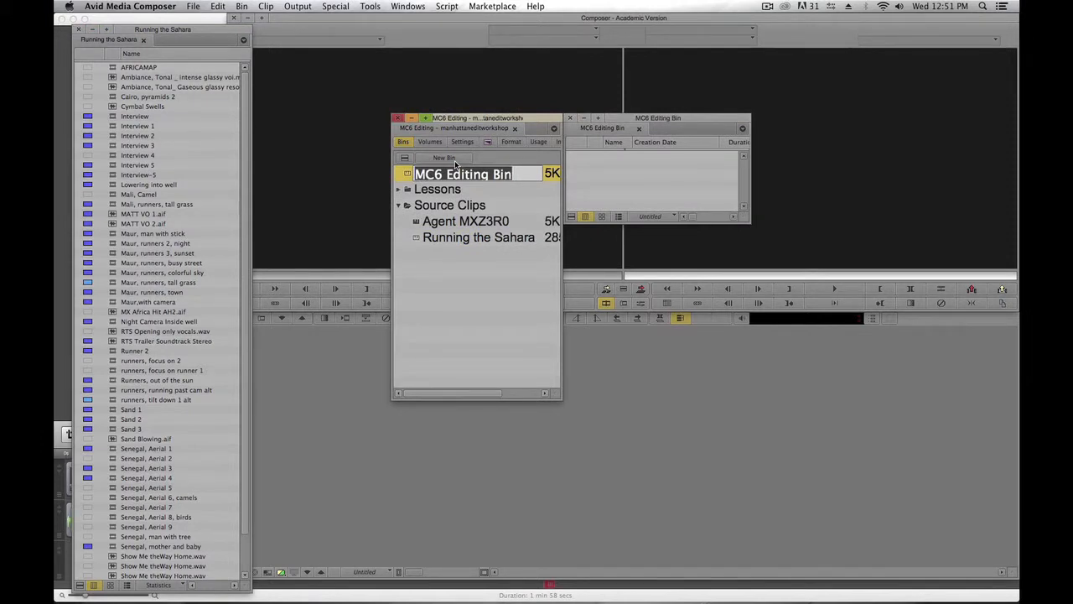
# - Name the first new bin 'Johns Photos', add a second bin and start naming it 'Mary Photos'
pyautogui.write('Johns')
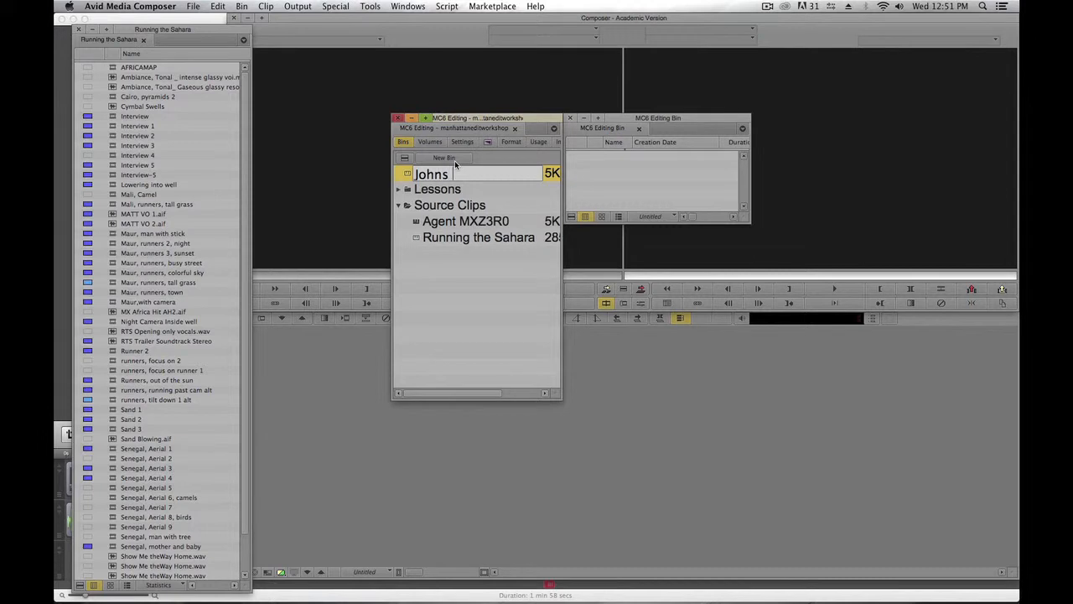
pyautogui.write('Photos')
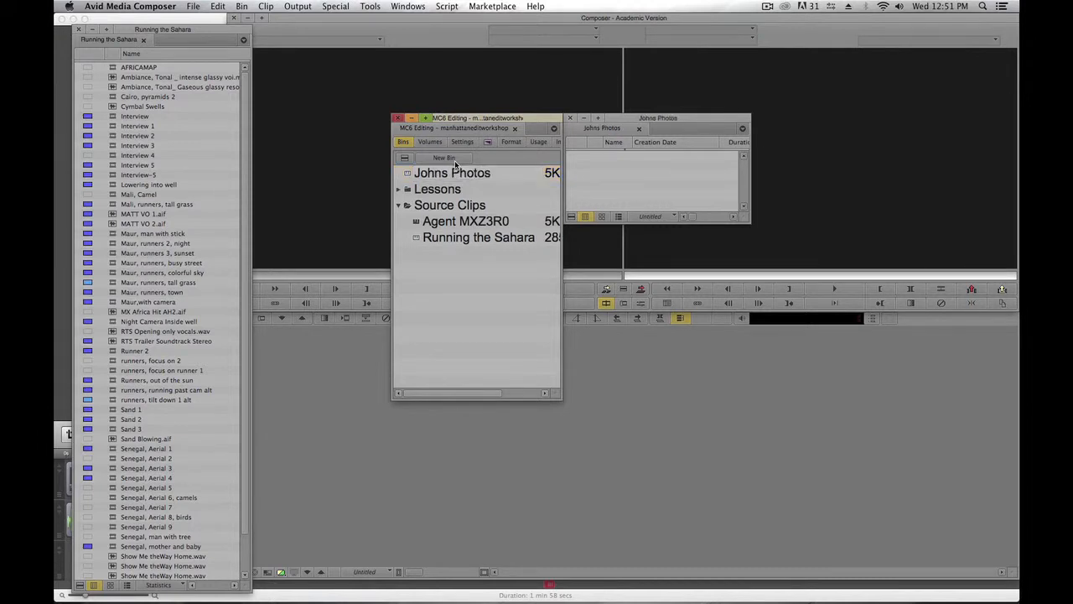
pyautogui.click(443, 158)
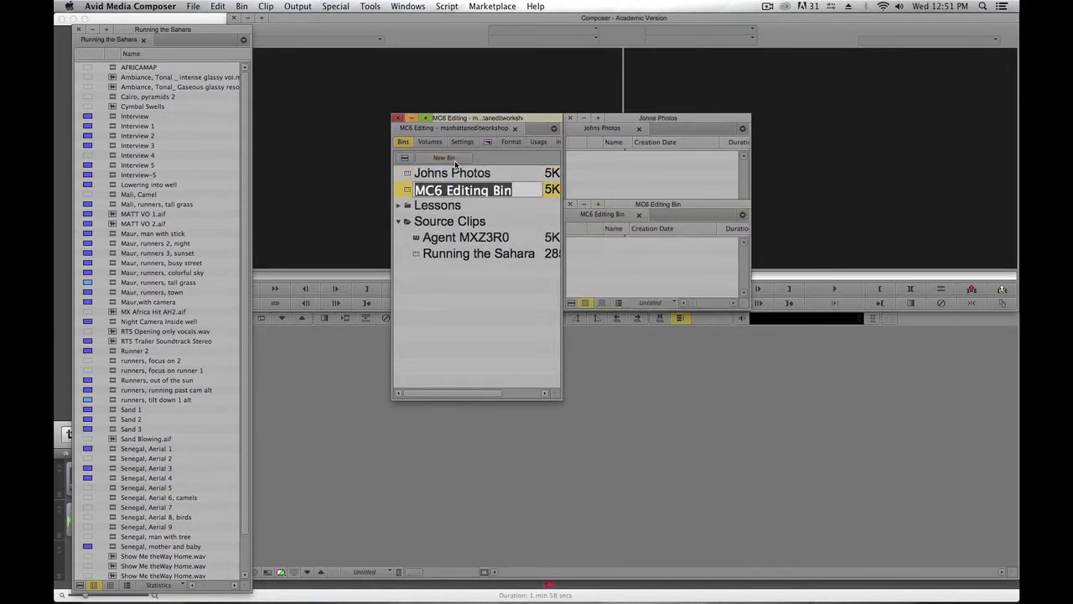
pyautogui.write('Mary')
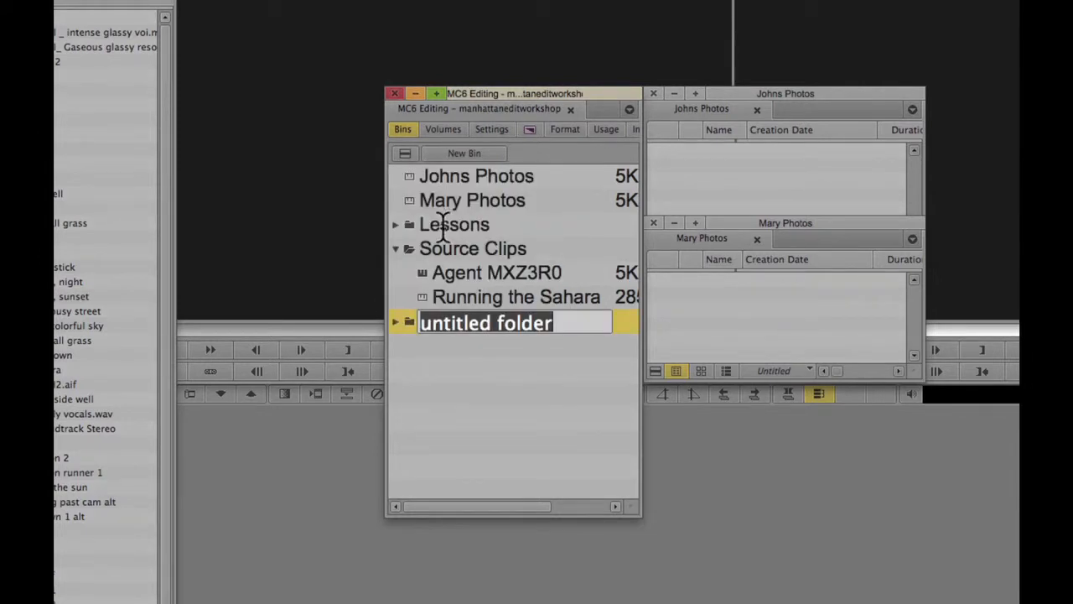
# - Name the new folder 'Photos' and select the Johns Photos and Mary Photos bins to move inside it
pyautogui.write('Ph')
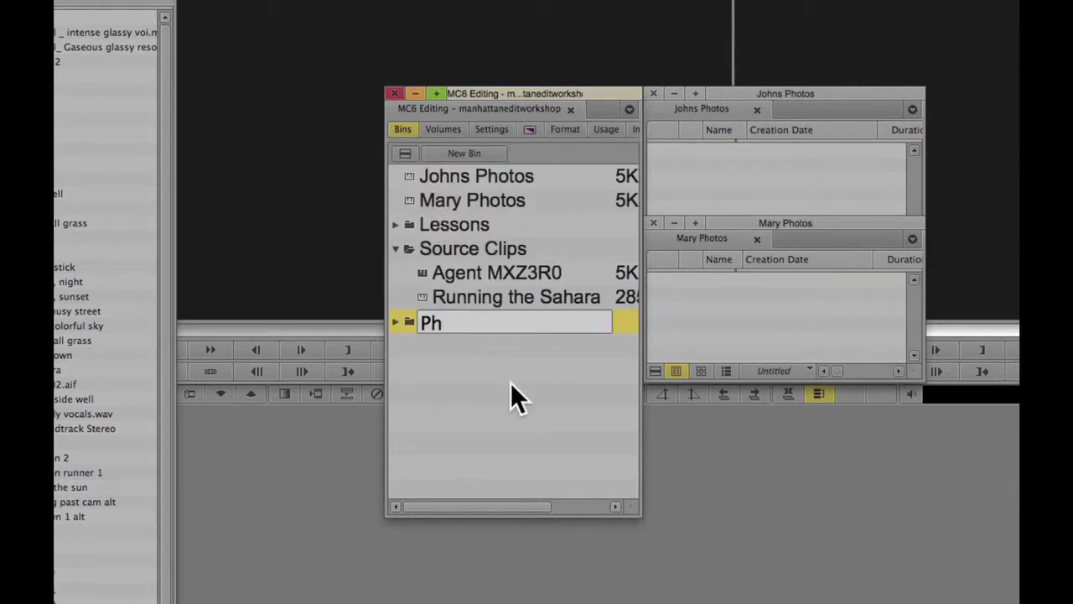
pyautogui.write('otos')
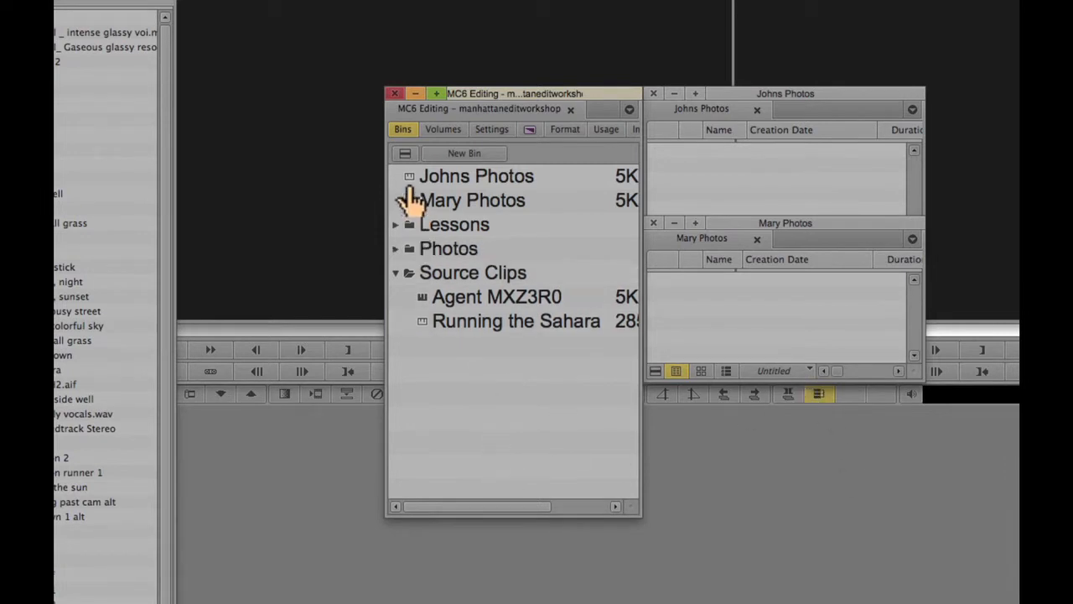
pyautogui.click(476, 188)
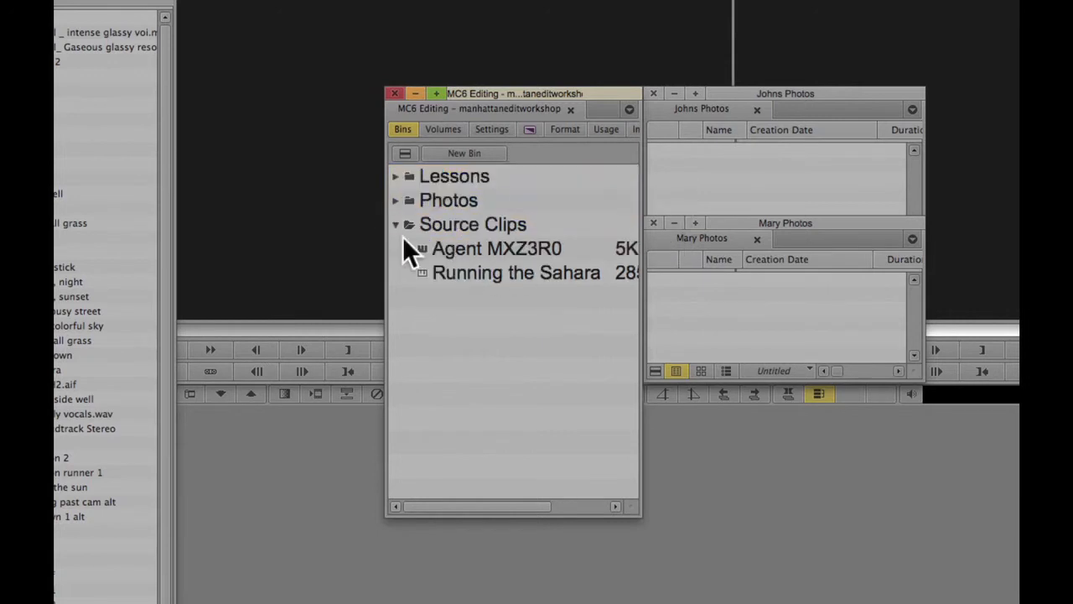
pyautogui.moveTo(453, 201)
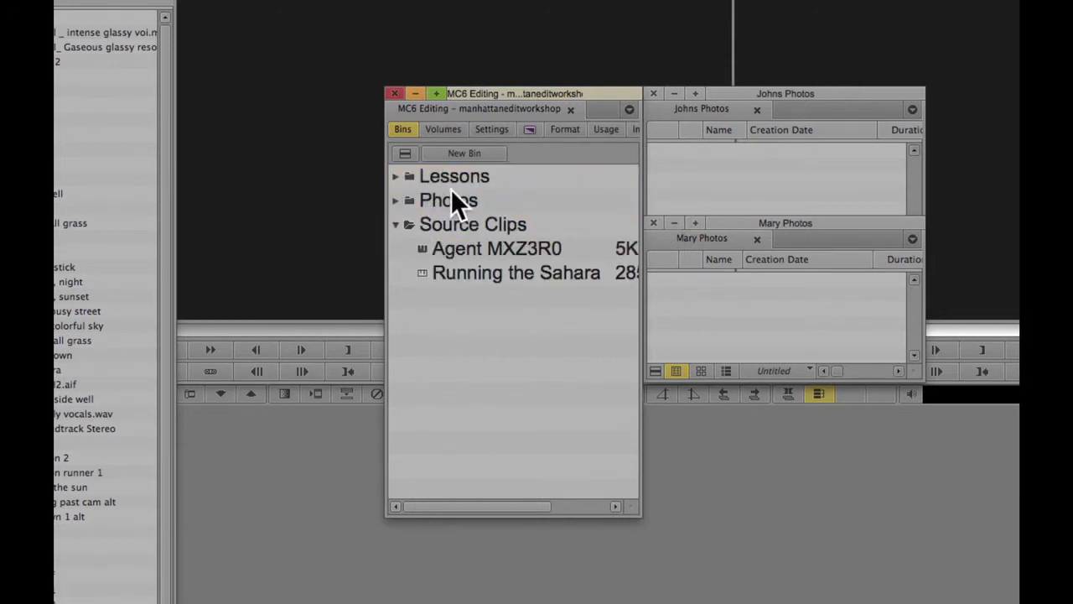